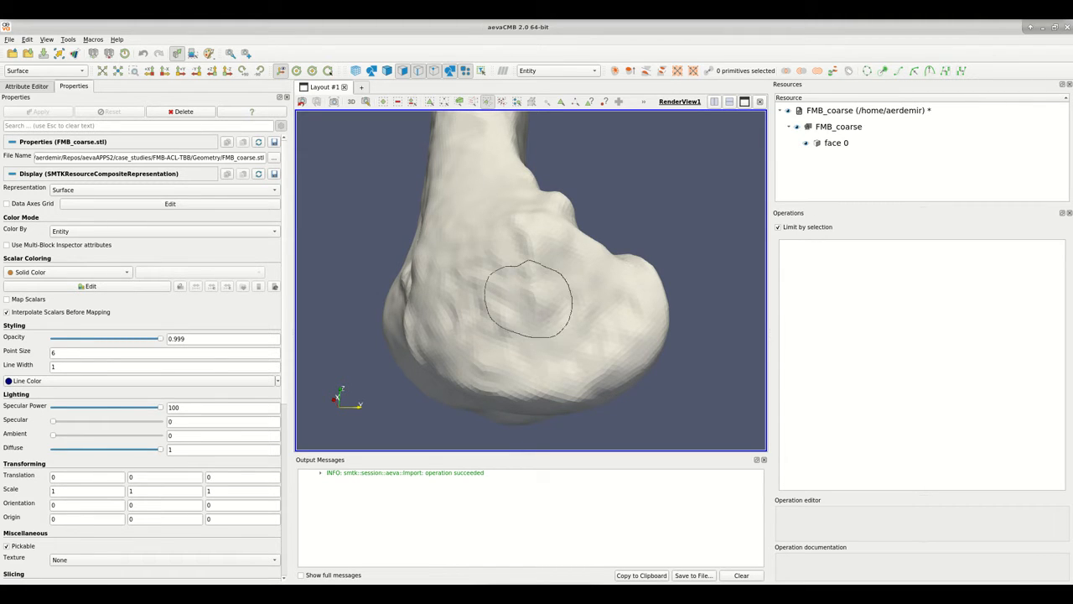
# Select the freehand-outlined femur faces and duplicate them into 'copy of selection'.
pyautogui.click(529, 301)
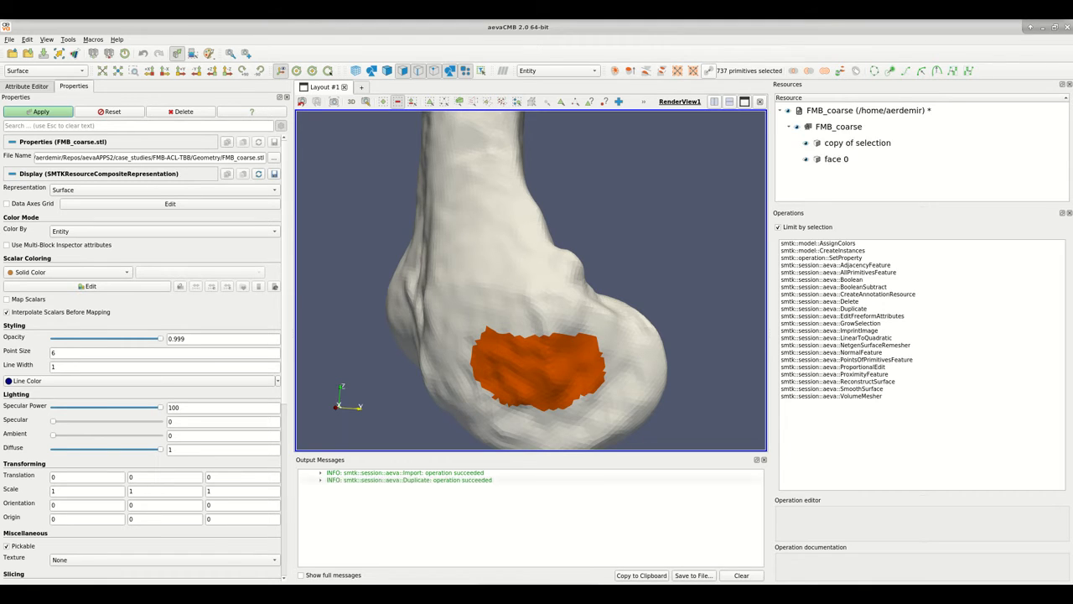
# Rename 'copy of selection' to MyRegion in the Resources tree and highlight its patch.
pyautogui.click(858, 142)
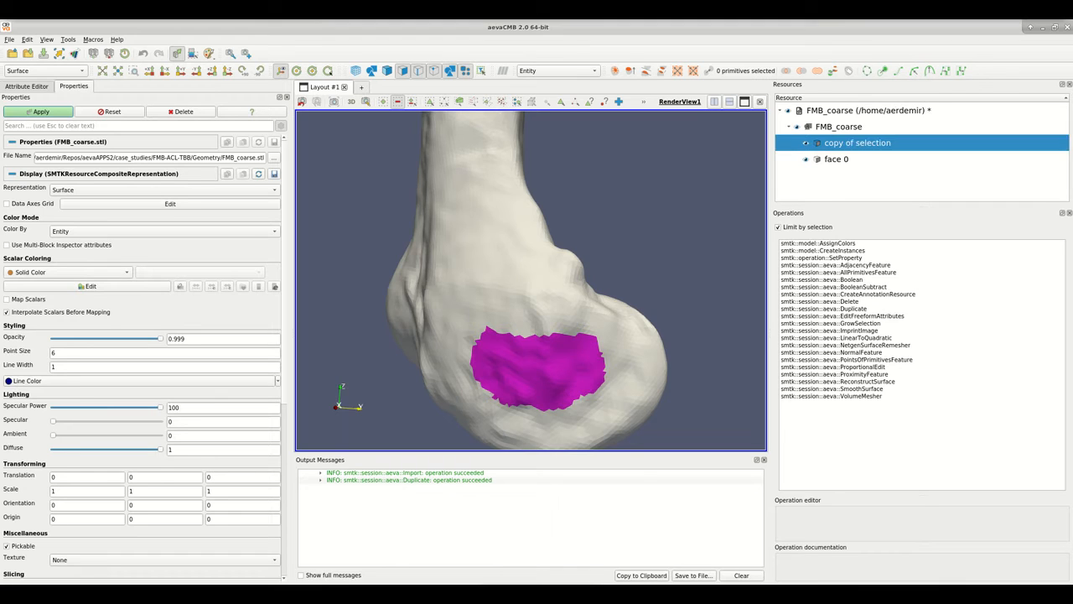
pyautogui.doubleClick(853, 143)
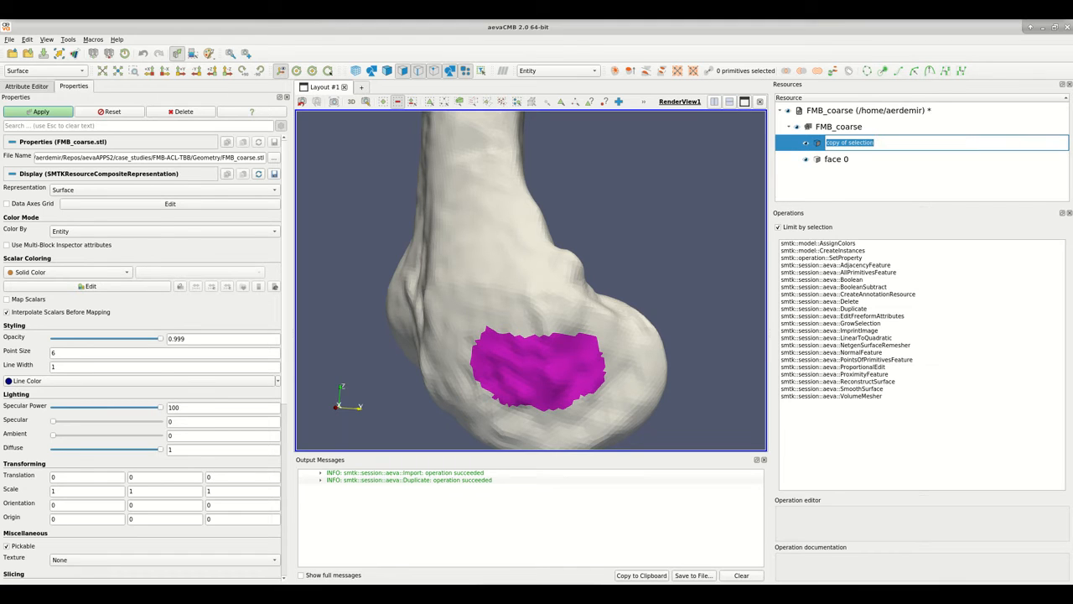
pyautogui.write('MyRegion')
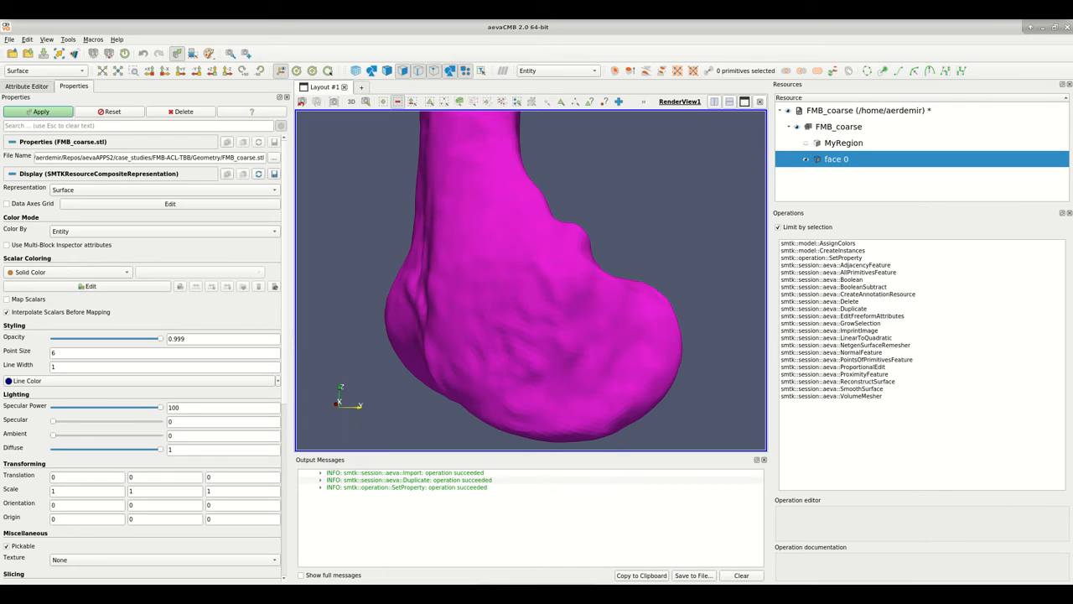
pyautogui.click(843, 143)
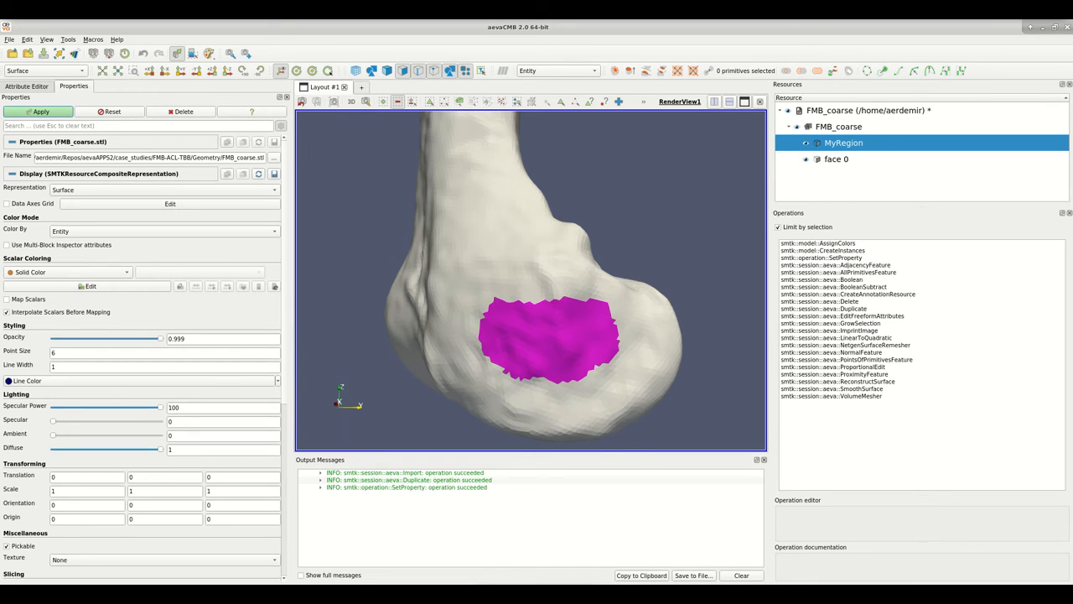